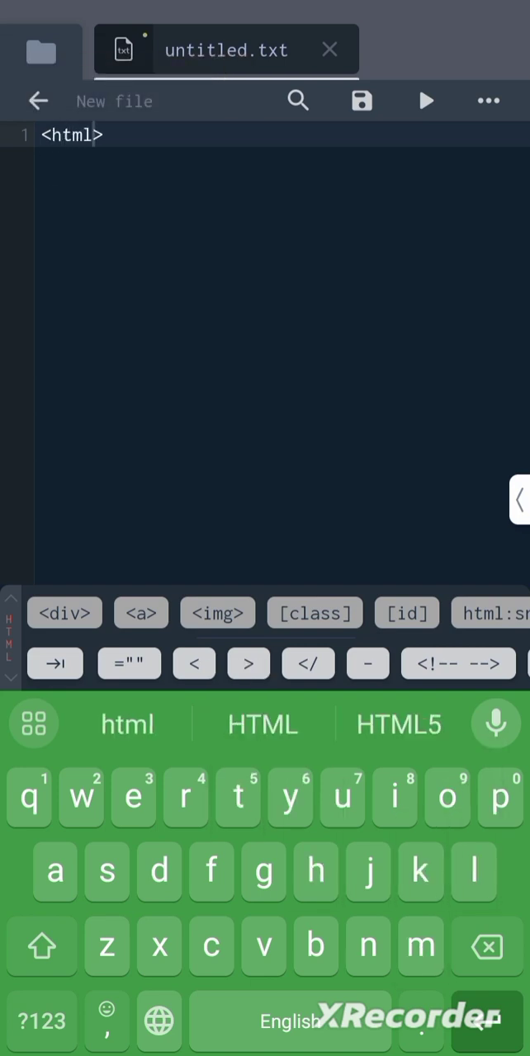
# Add a new line with <head><title>, completing 'title' from autocomplete
pyautogui.press('enter')
pyautogui.write('<>')
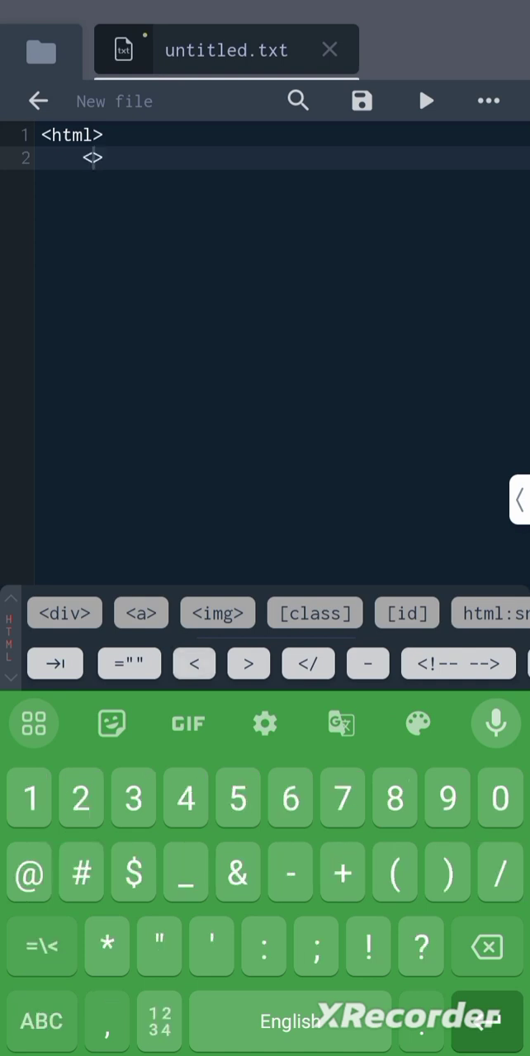
pyautogui.click(485, 948)
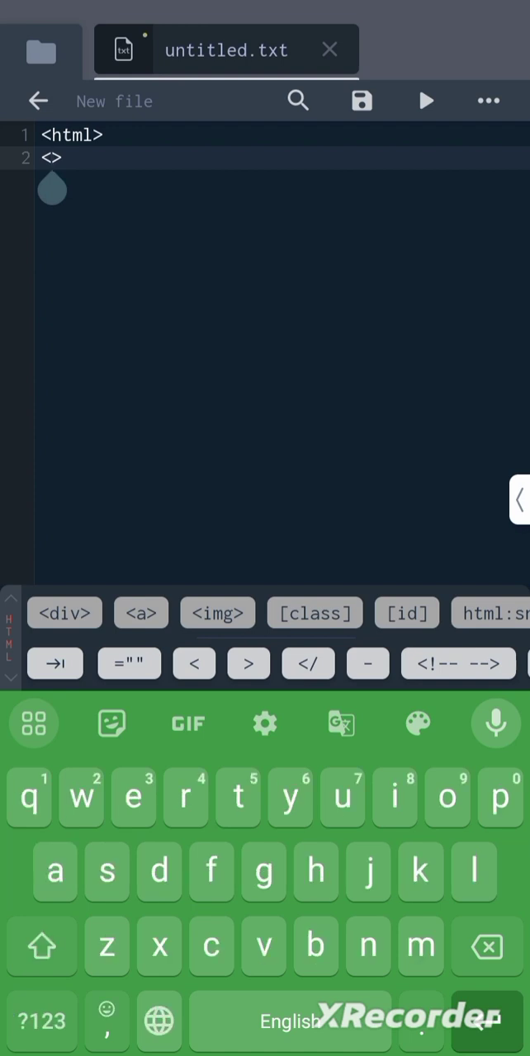
pyautogui.write('head>')
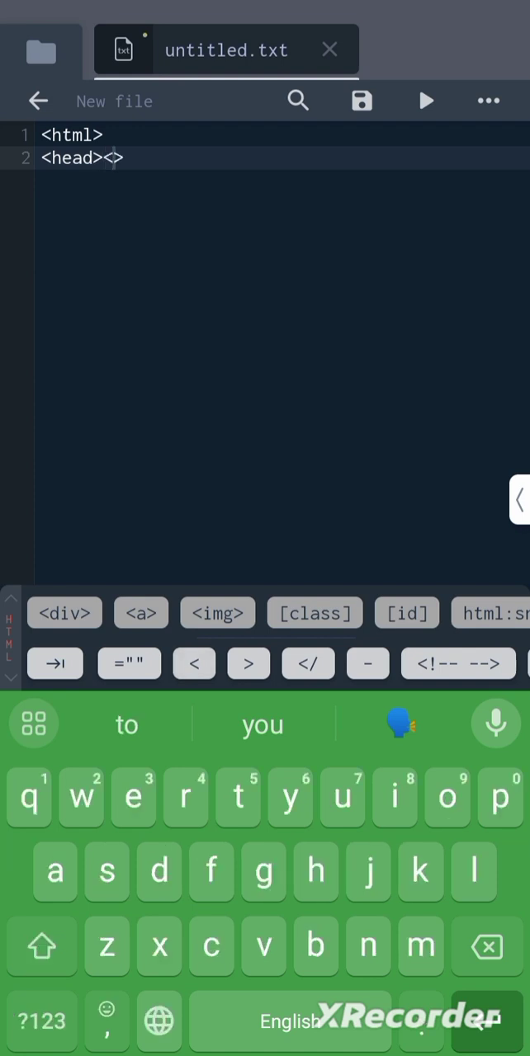
pyautogui.write('tit')
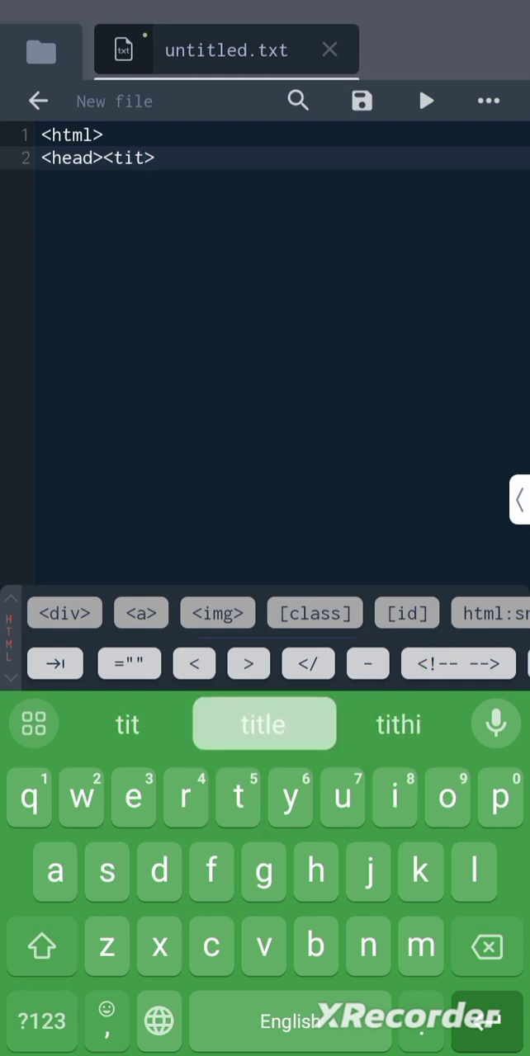
pyautogui.click(264, 722)
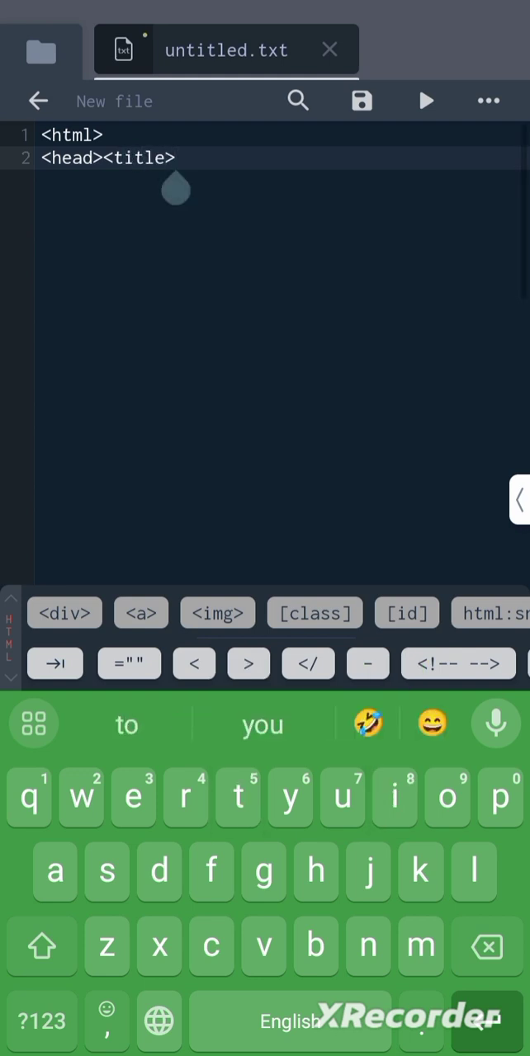
pyautogui.click(43, 947)
pyautogui.write('First html p')
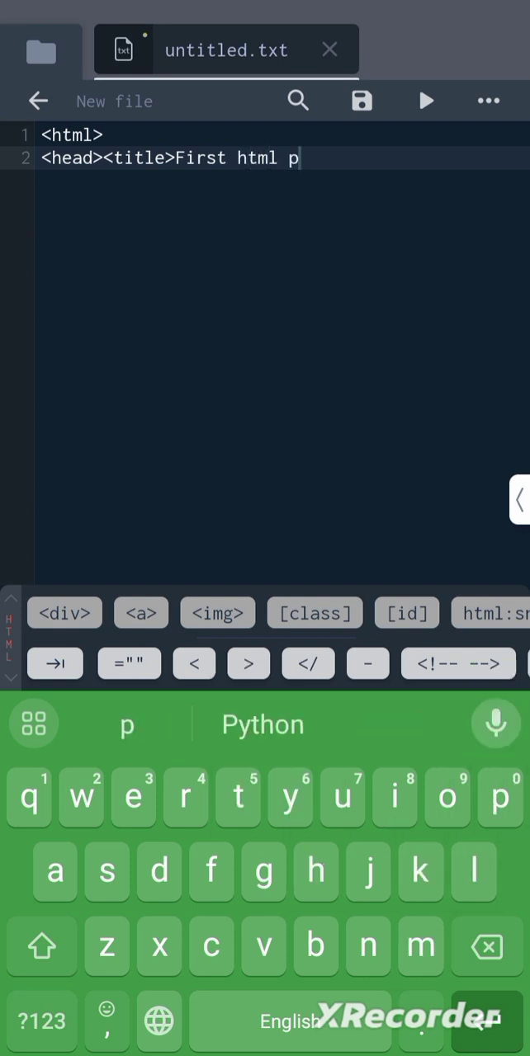
# Write the title text 'First html page' and close it with </title>
pyautogui.write('age')
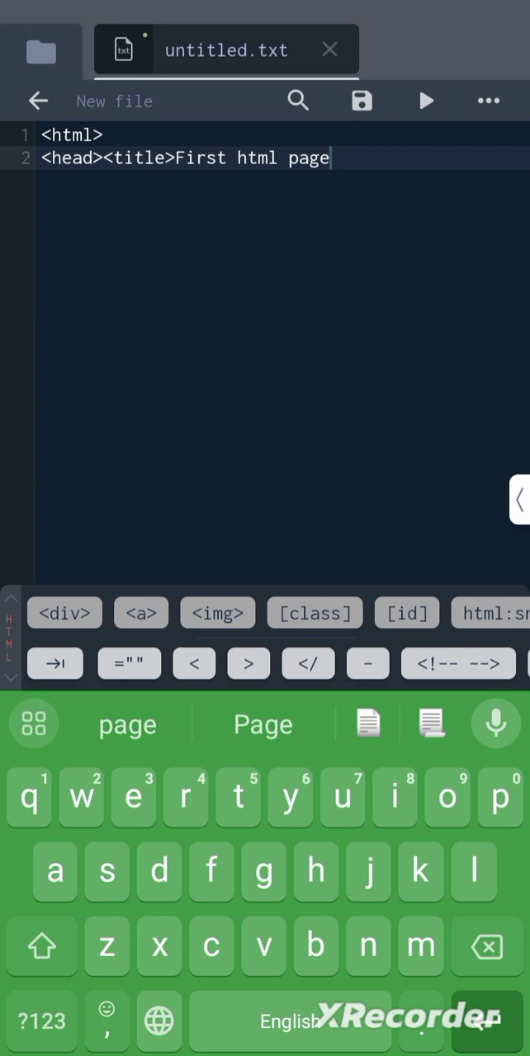
pyautogui.click(40, 1020)
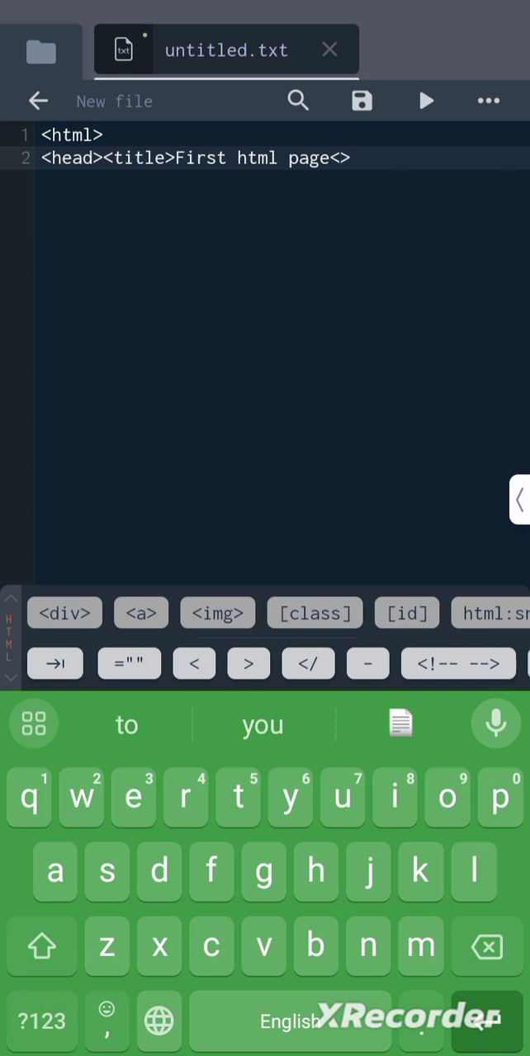
pyautogui.click(306, 664)
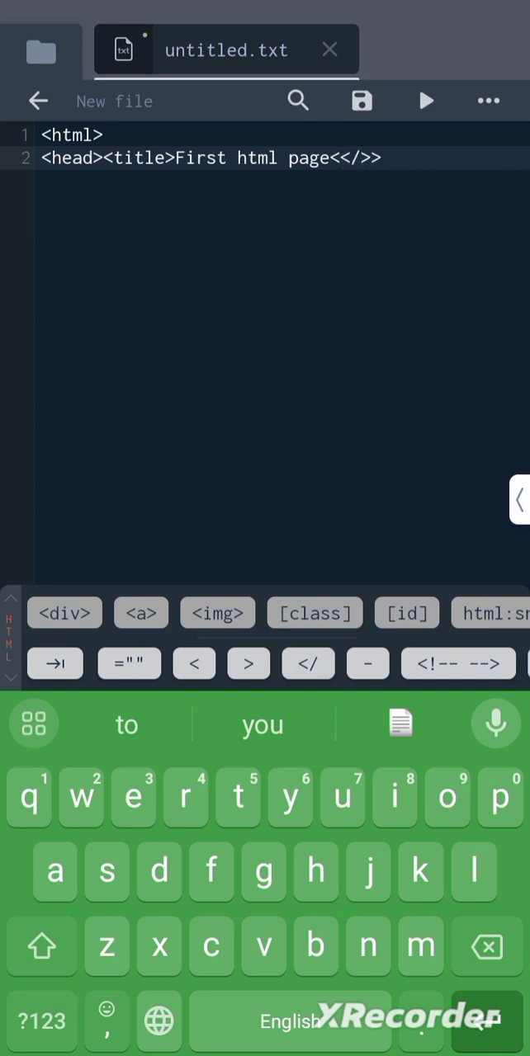
pyautogui.press('Backspace')
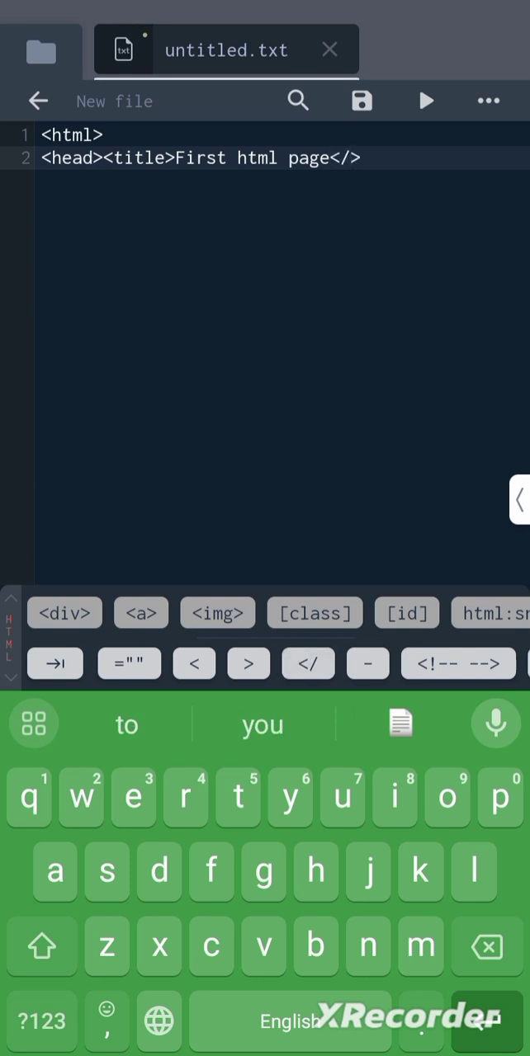
pyautogui.write('title')
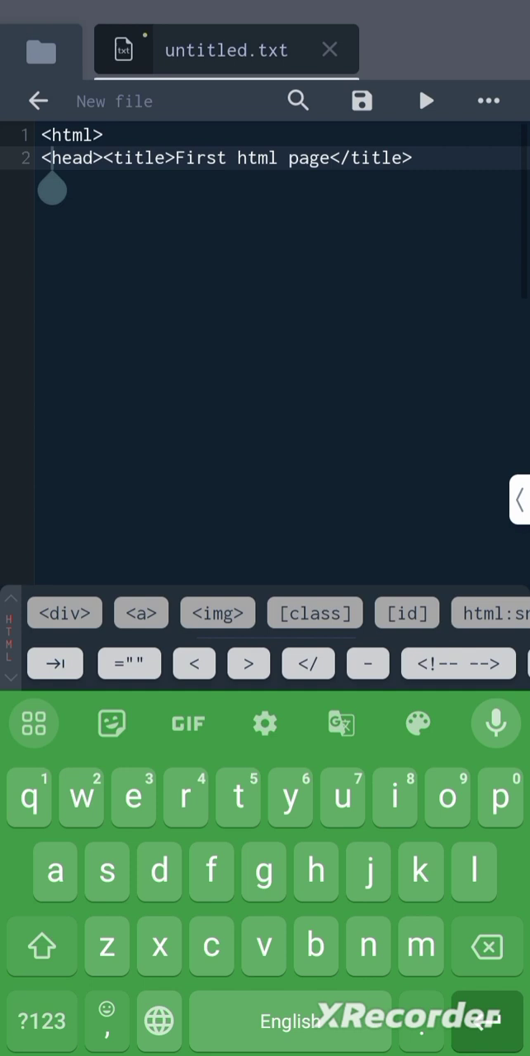
pyautogui.press('Enter')
pyautogui.write('<>')
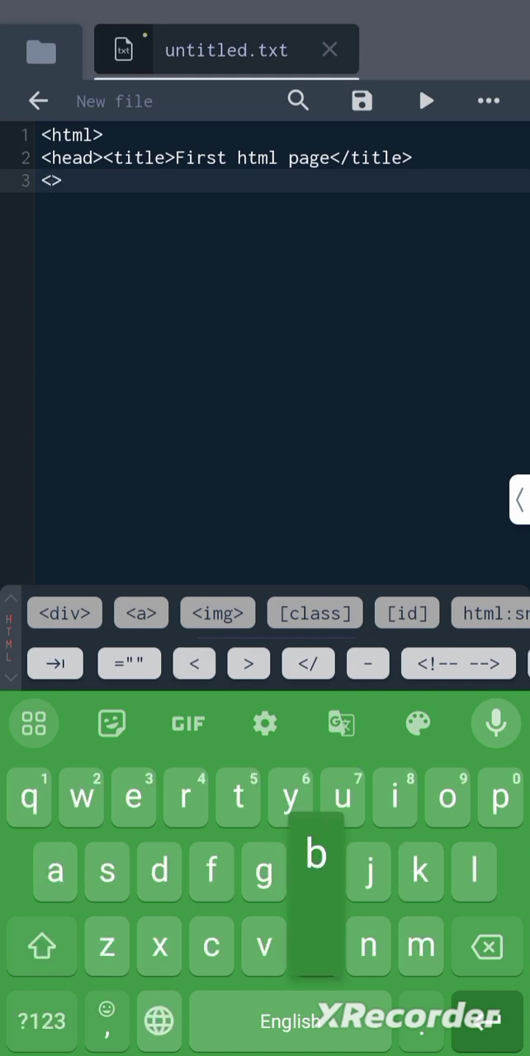
# Add a <body> tag and an opening <h1> tag on line 4
pyautogui.write('body')
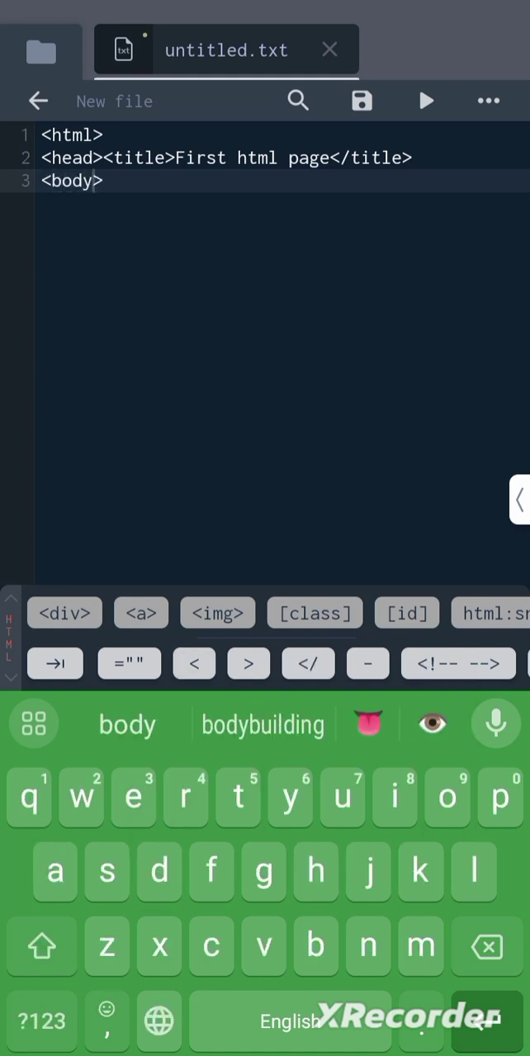
pyautogui.press('enter')
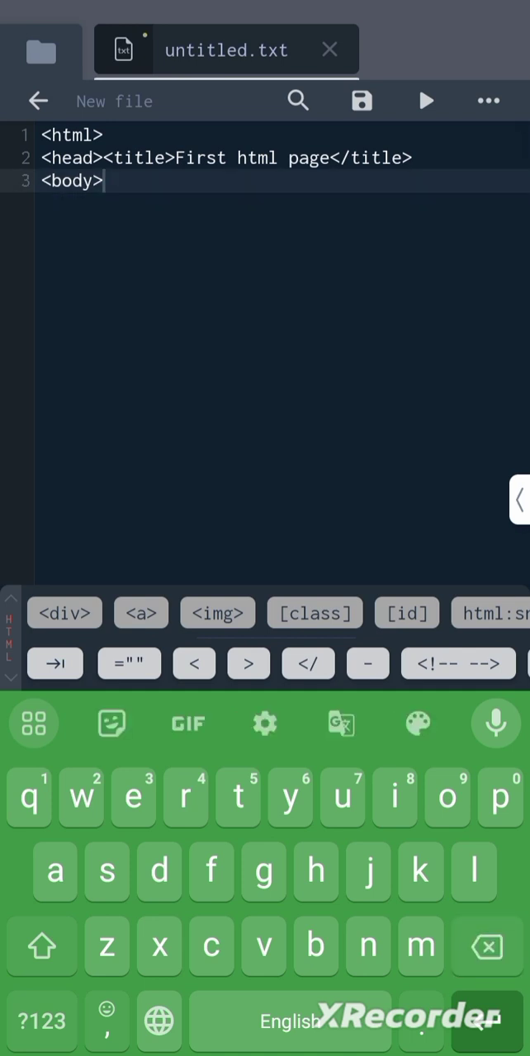
pyautogui.press('Enter')
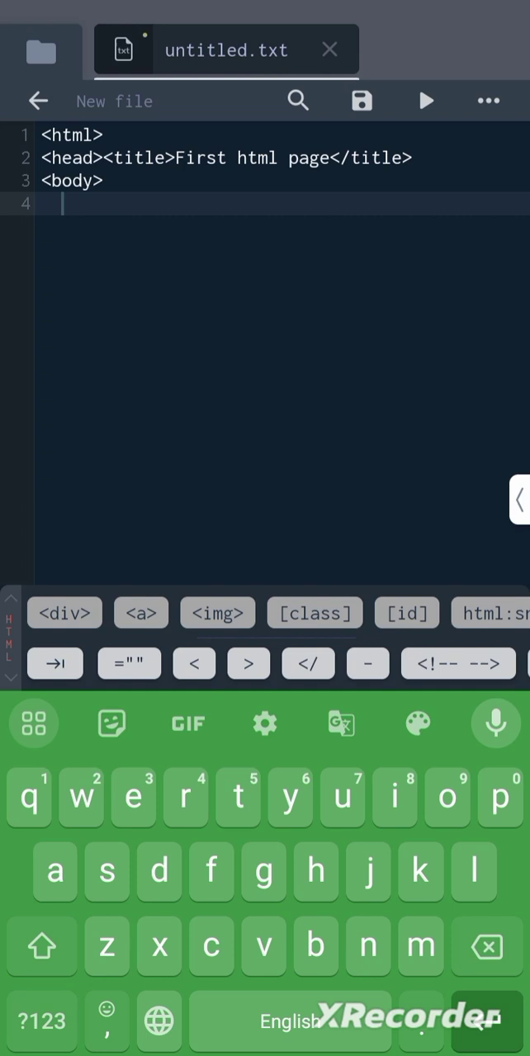
pyautogui.click(40, 1020)
pyautogui.write('<>')
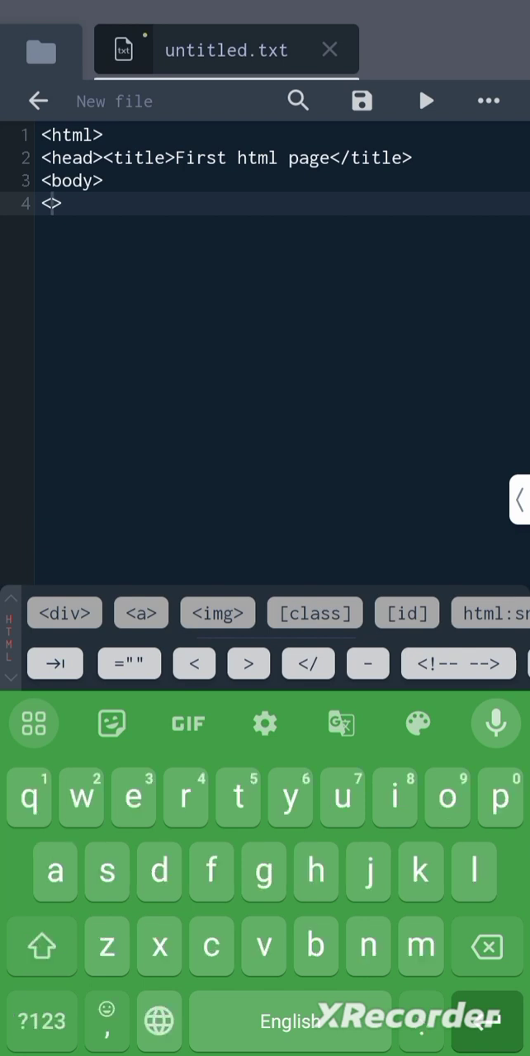
pyautogui.write('h')
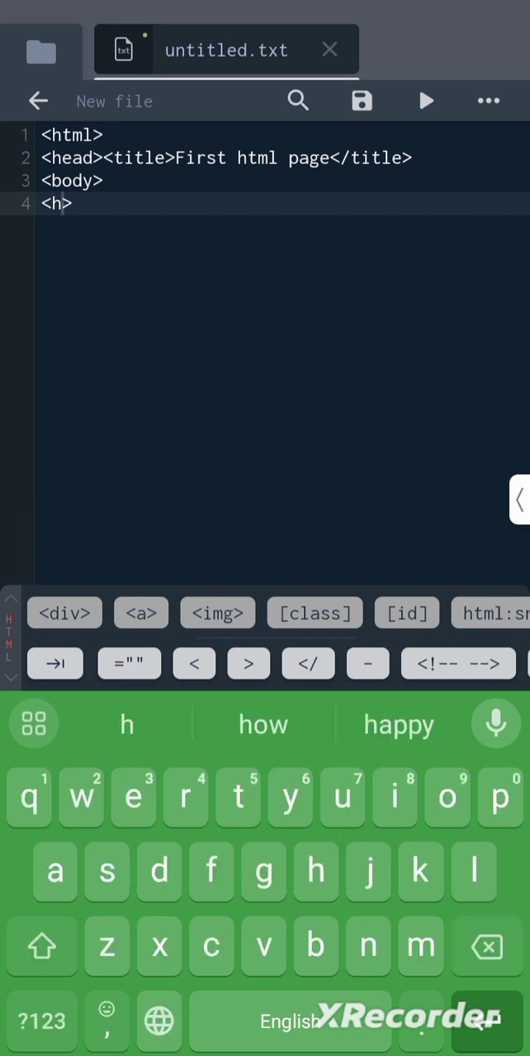
pyautogui.write('1')
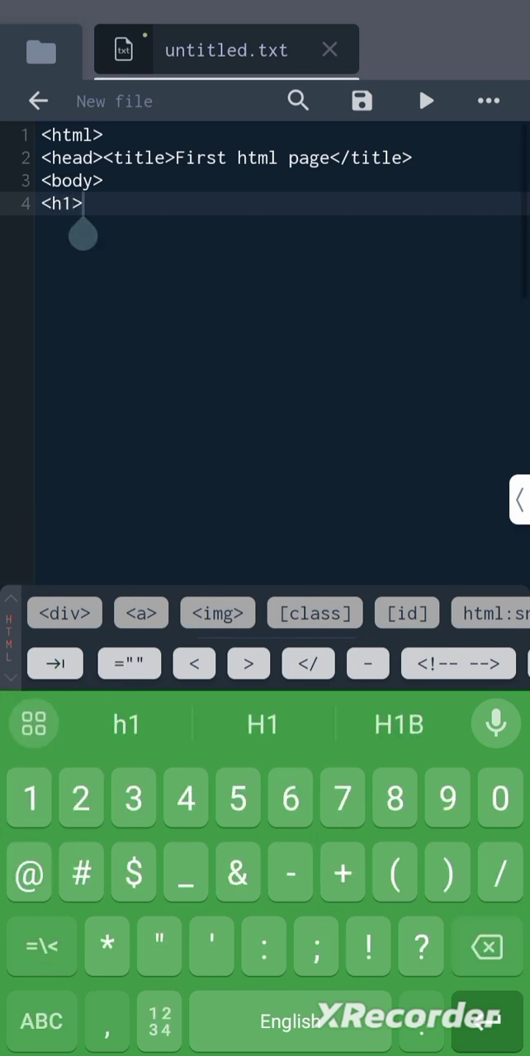
# Write the heading 'Hello world' and close it with </h1>
pyautogui.click(39, 1020)
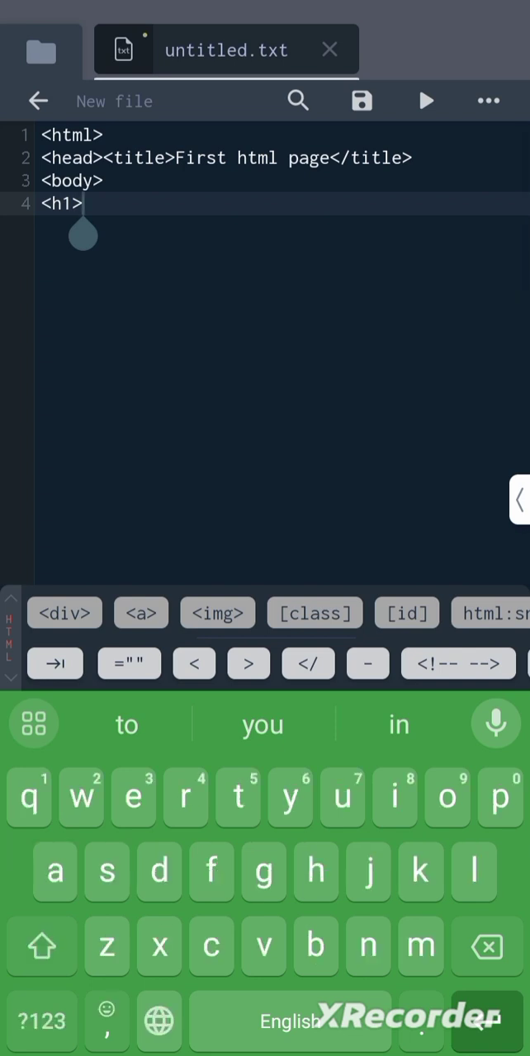
pyautogui.write('Hello w')
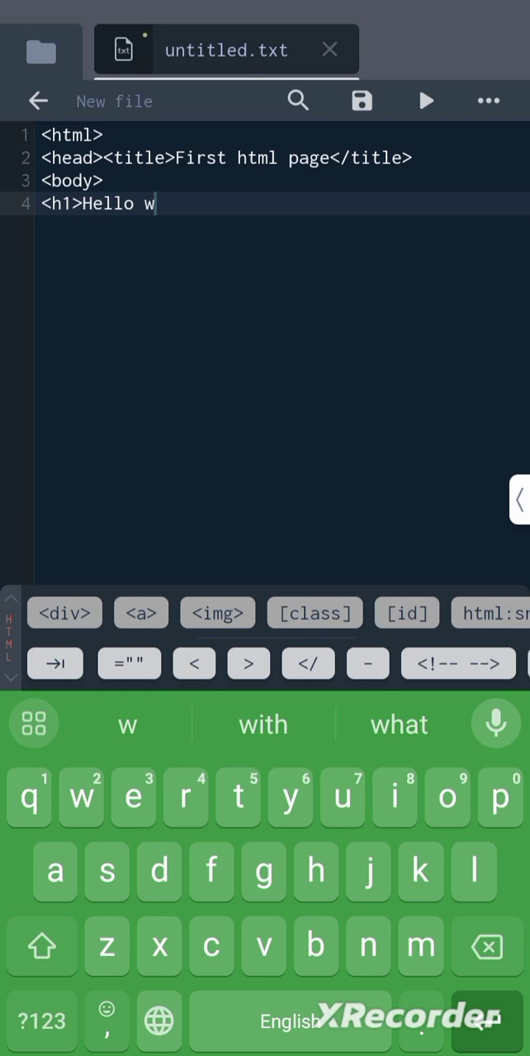
pyautogui.write('orld')
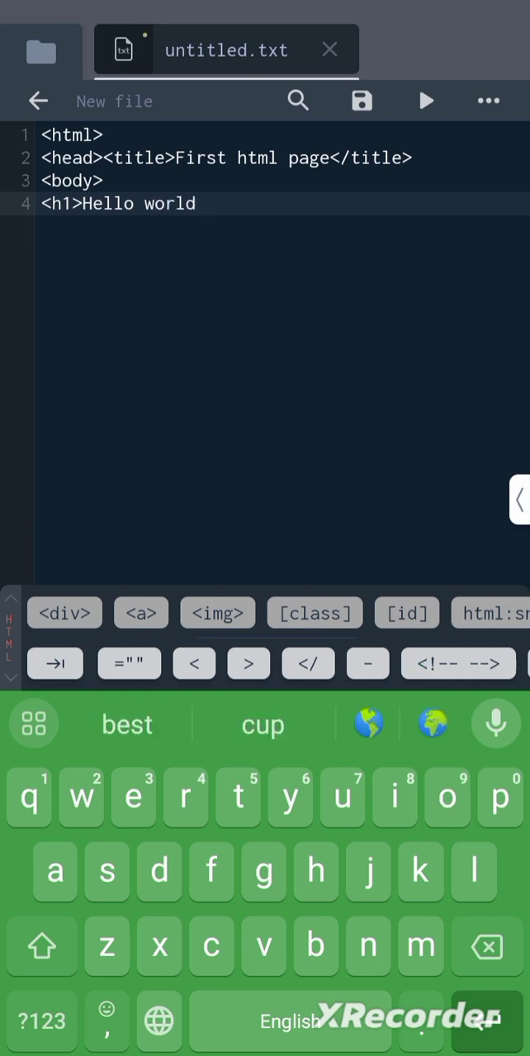
pyautogui.click(307, 663)
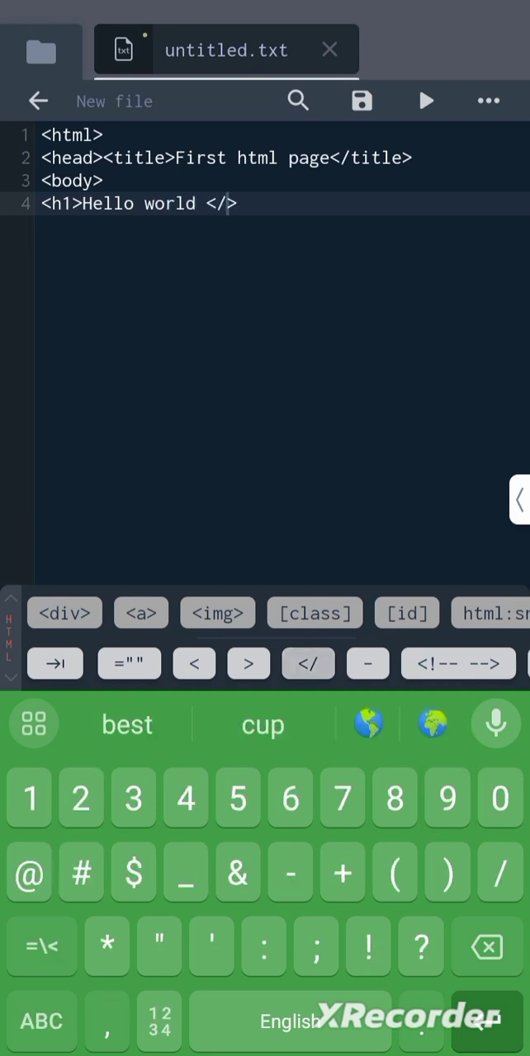
pyautogui.write('h')
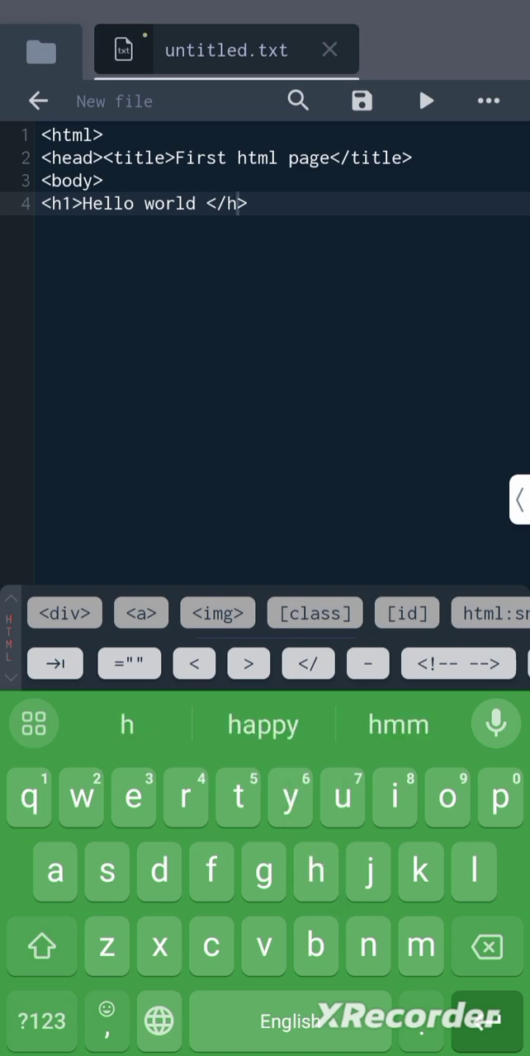
pyautogui.write('1')
pyautogui.write('</b>')
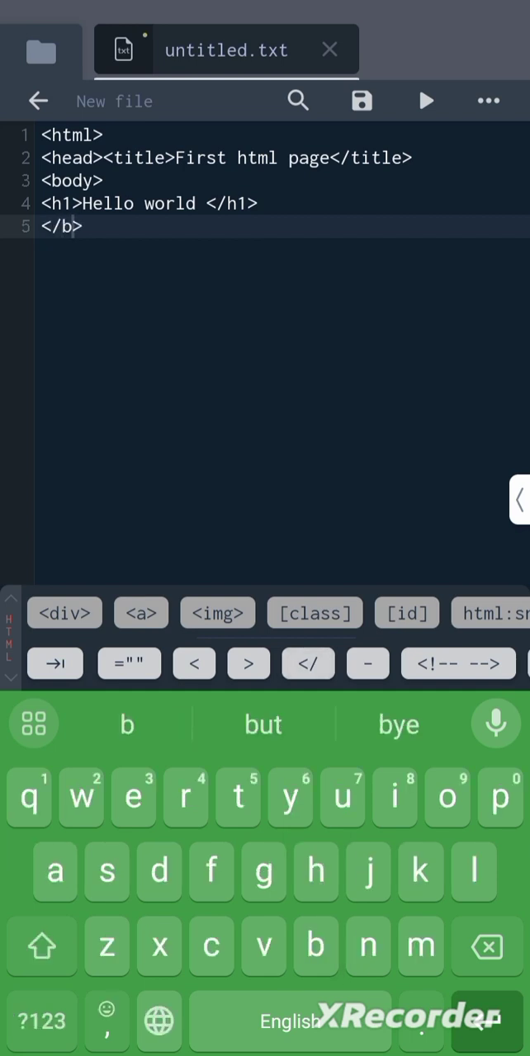
# Close the page with </body> and </html> on the last lines
pyautogui.write('ody')
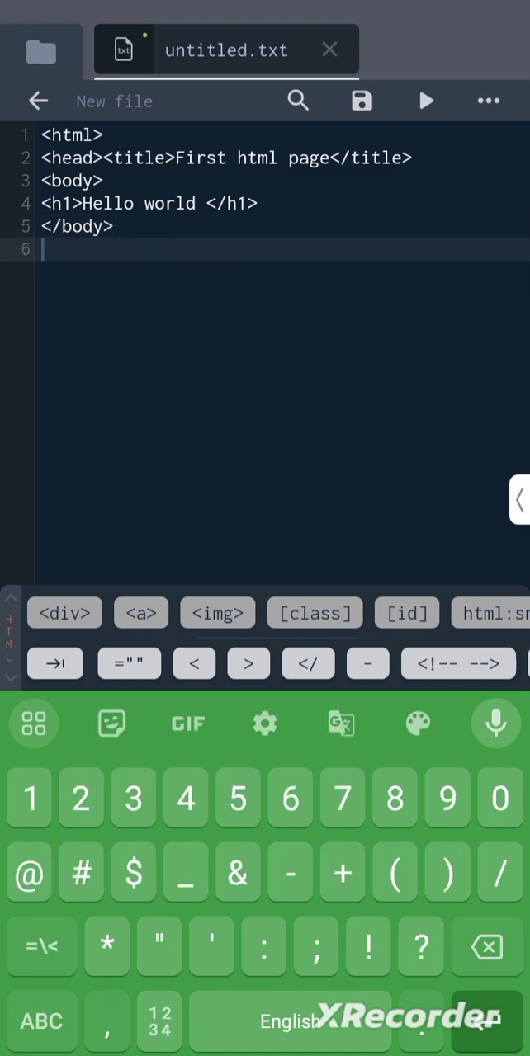
pyautogui.click(307, 664)
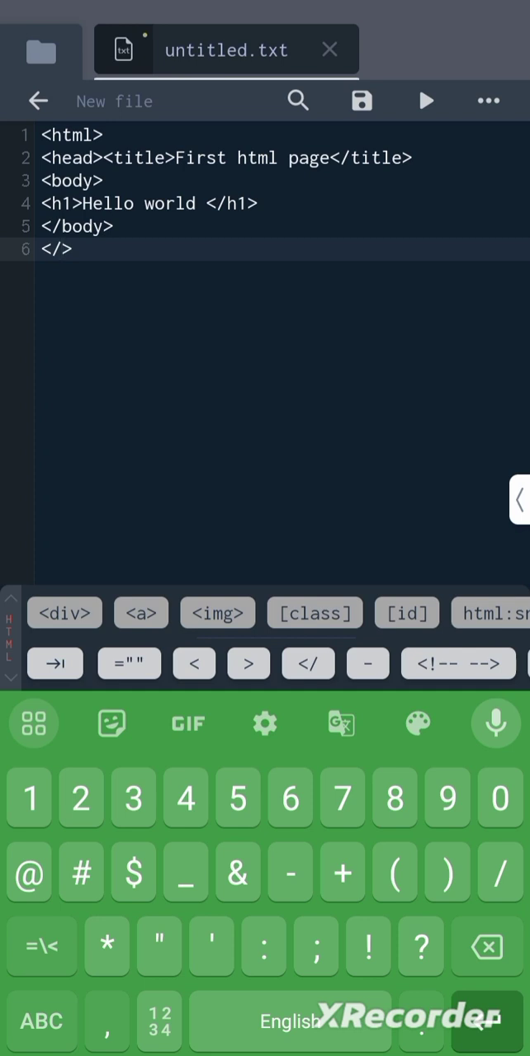
pyautogui.write('html')
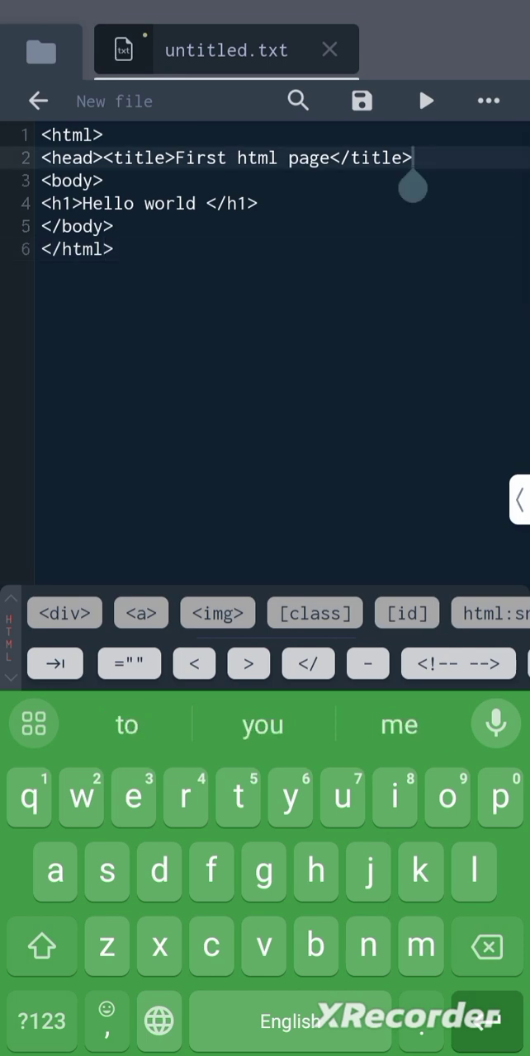
# Insert a </head> line after the title and start saving the file
pyautogui.press('Enter')
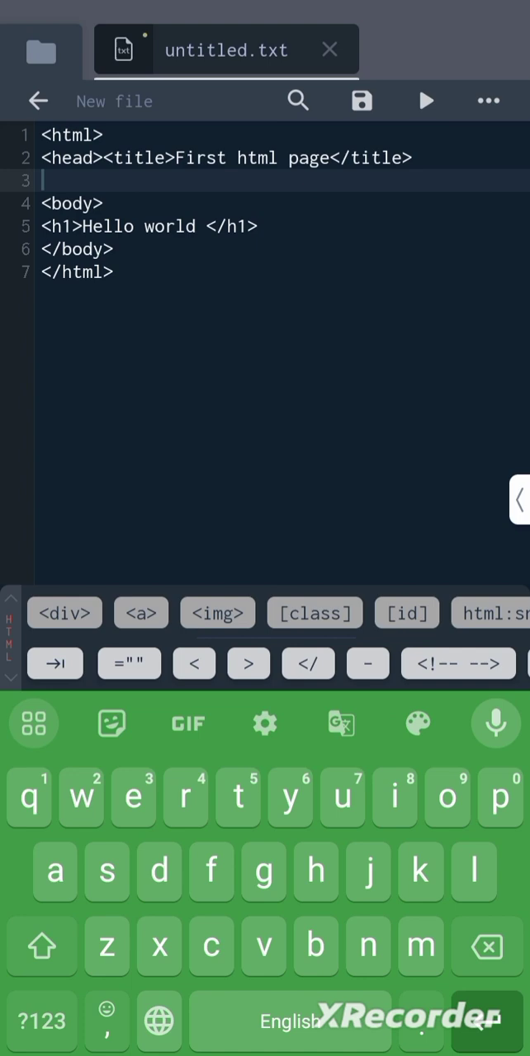
pyautogui.click(39, 1020)
pyautogui.write('</h>')
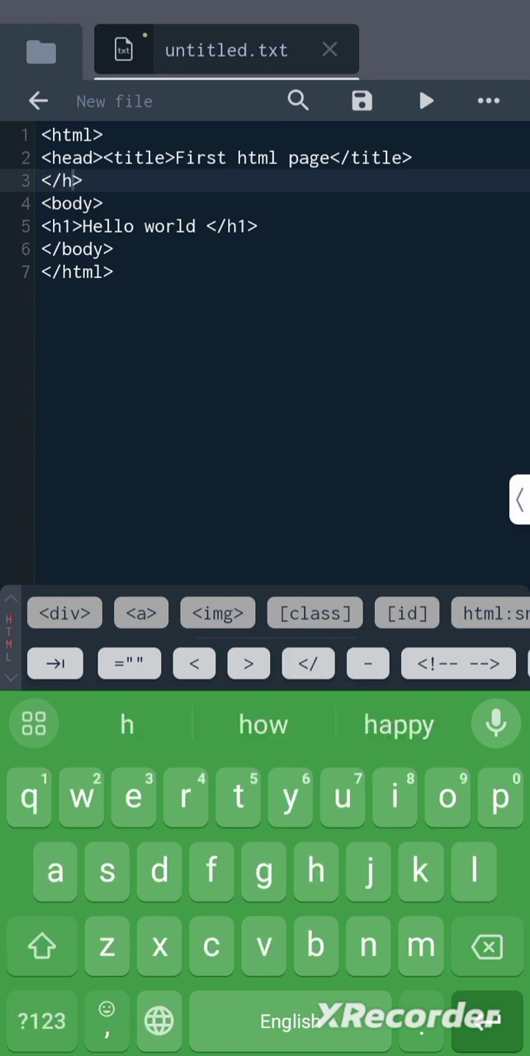
pyautogui.write('ead')
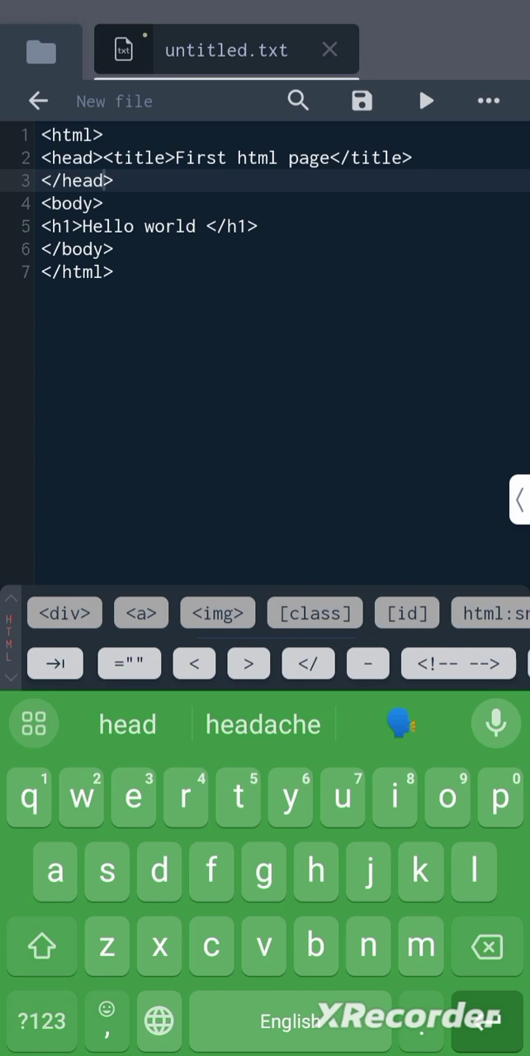
pyautogui.click(359, 100)
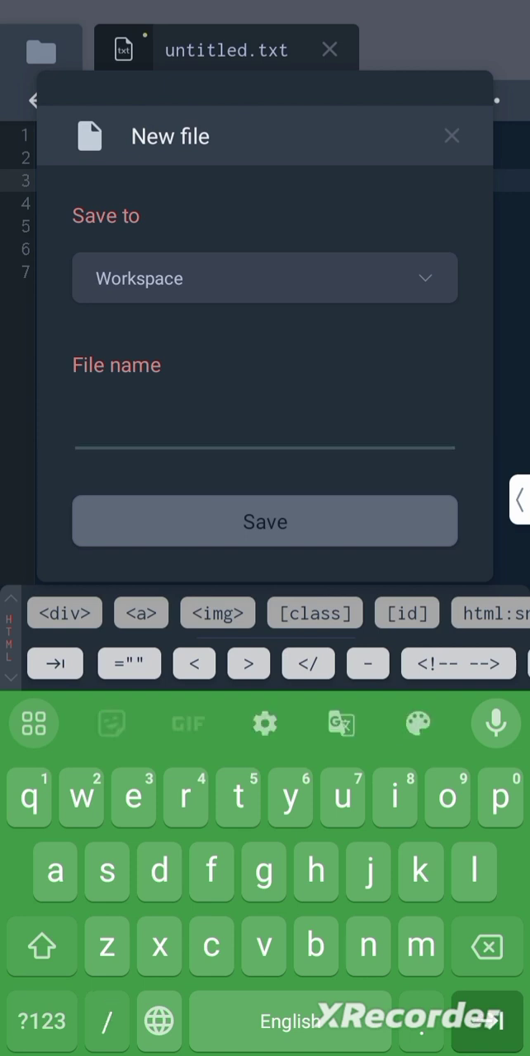
# Save the page as first.html and run it to preview the Hello world heading
pyautogui.write('first.')
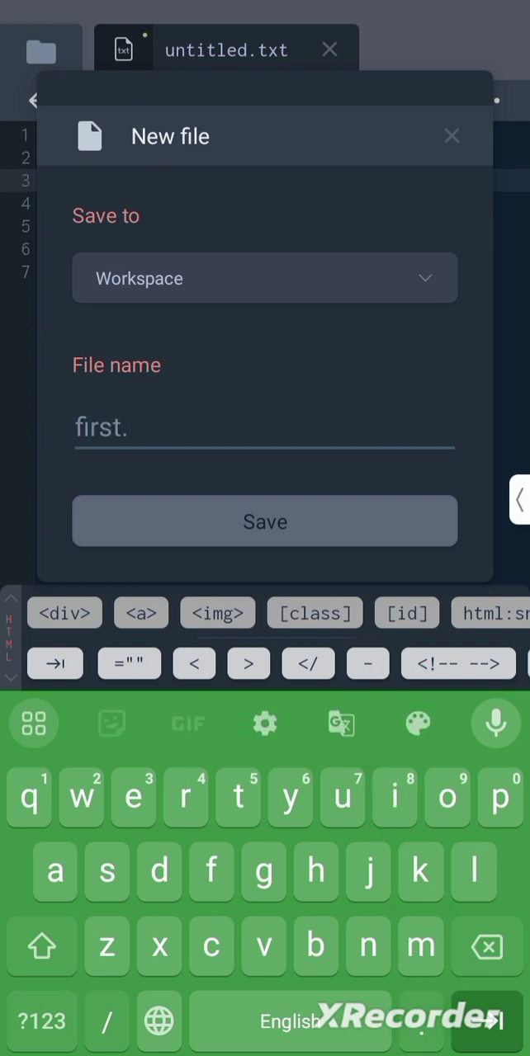
pyautogui.write('htm')
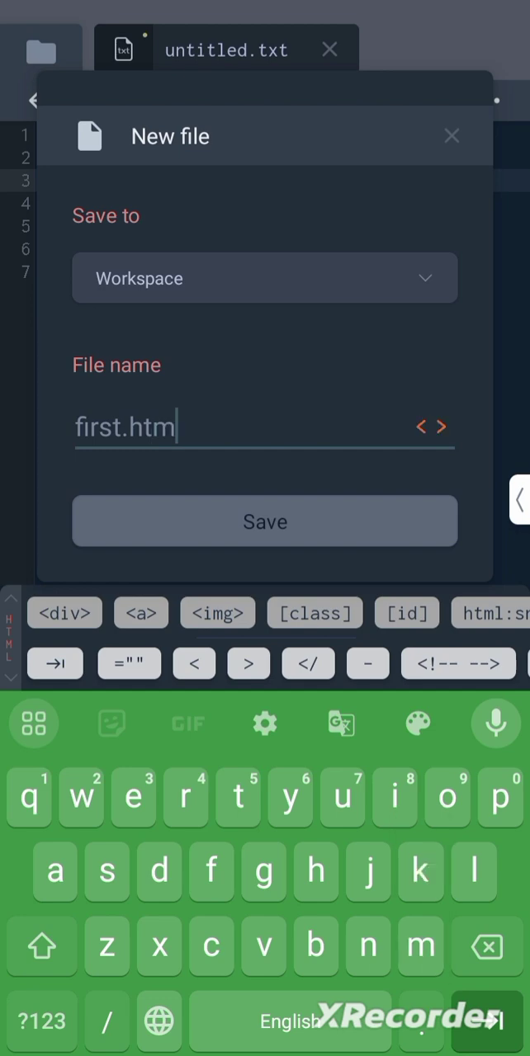
pyautogui.write('l')
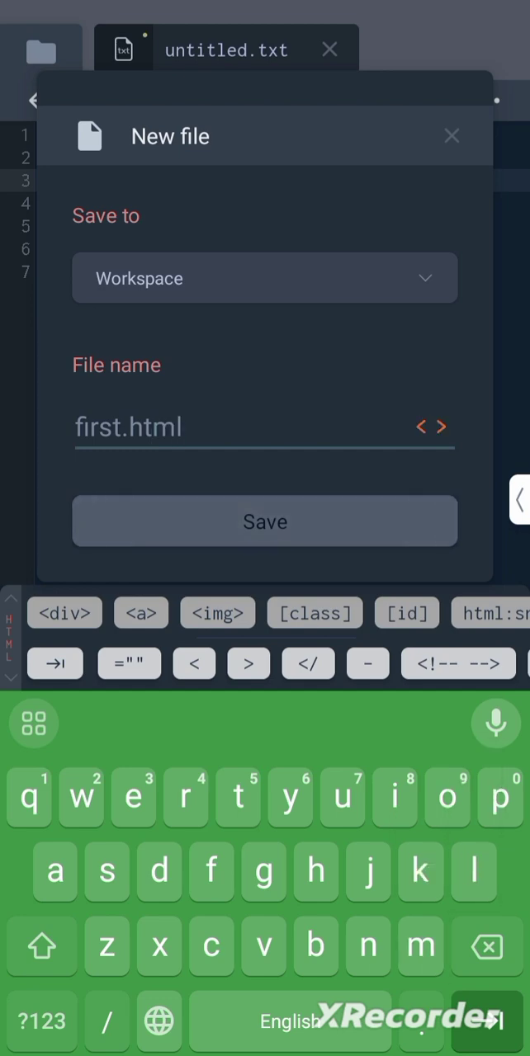
pyautogui.click(264, 522)
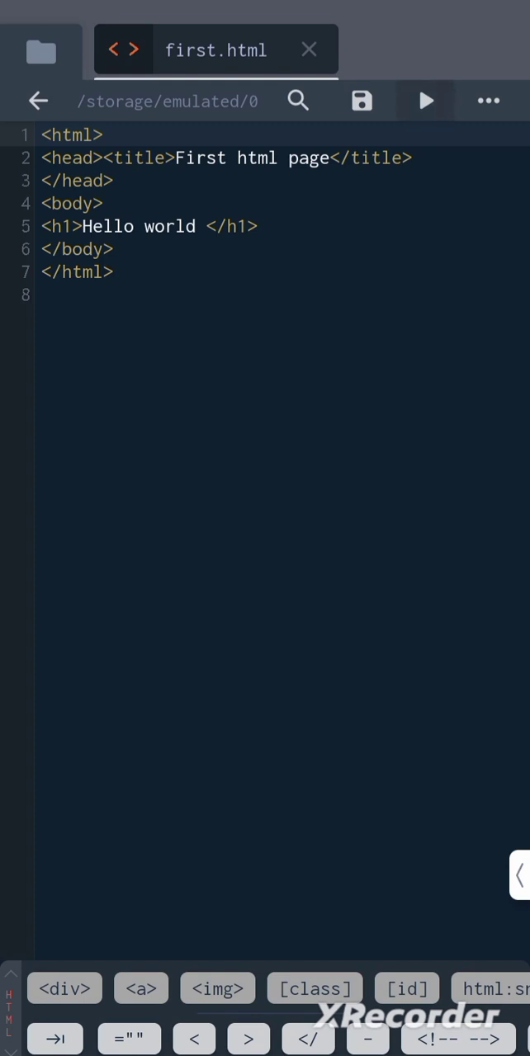
pyautogui.click(426, 101)
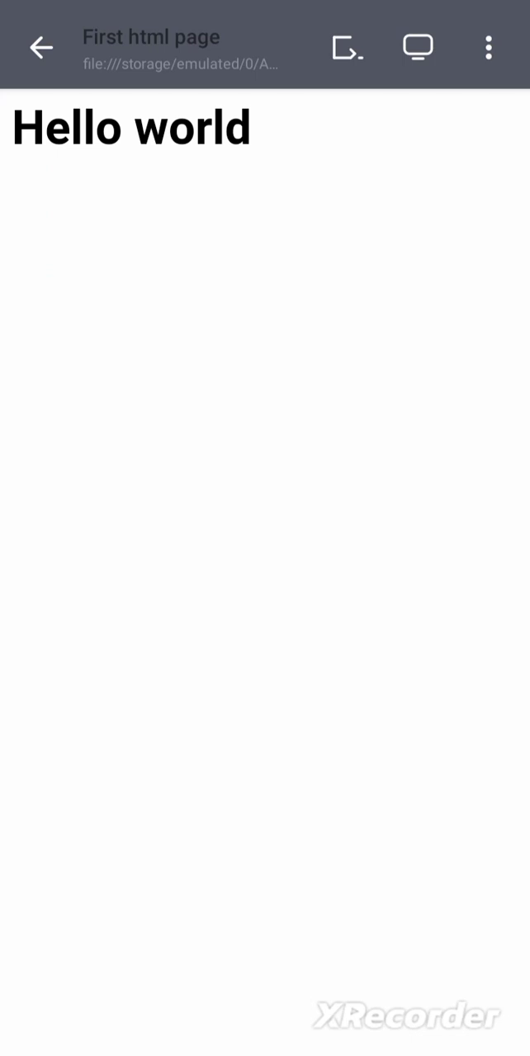